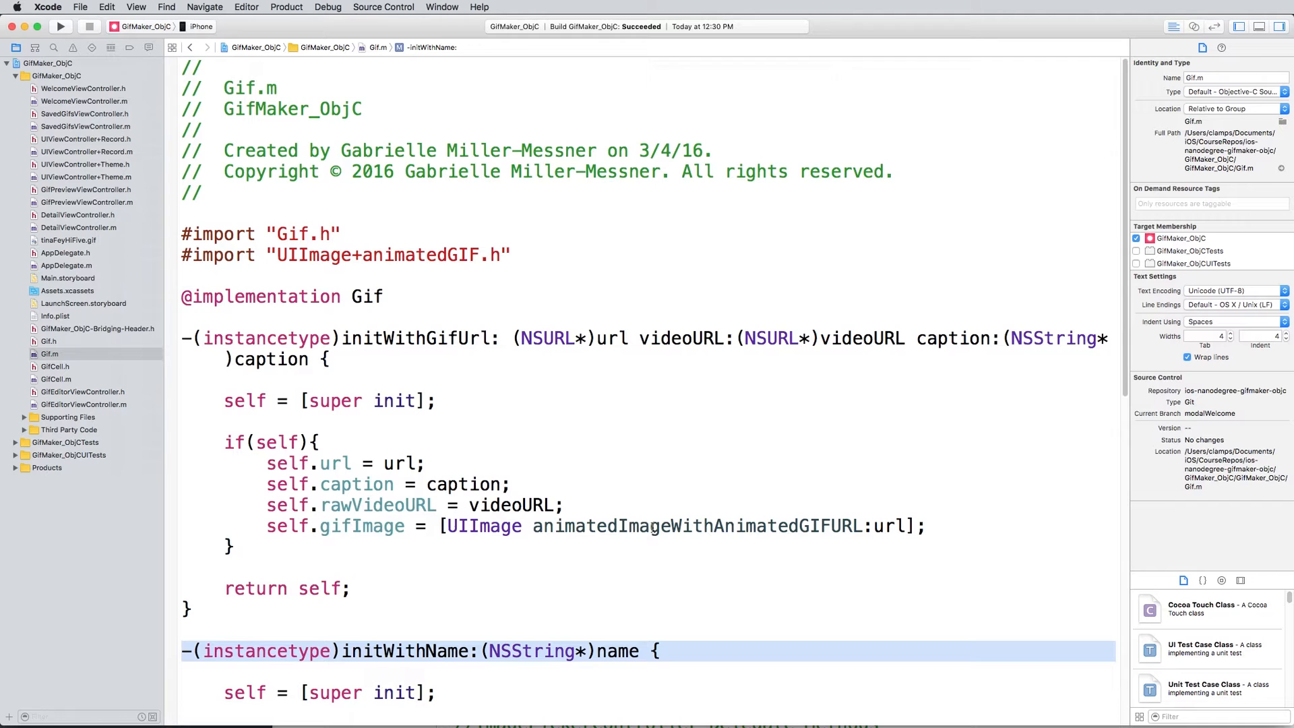
Scroll down through Gif.m to review its initializers.
scroll("down", 3)
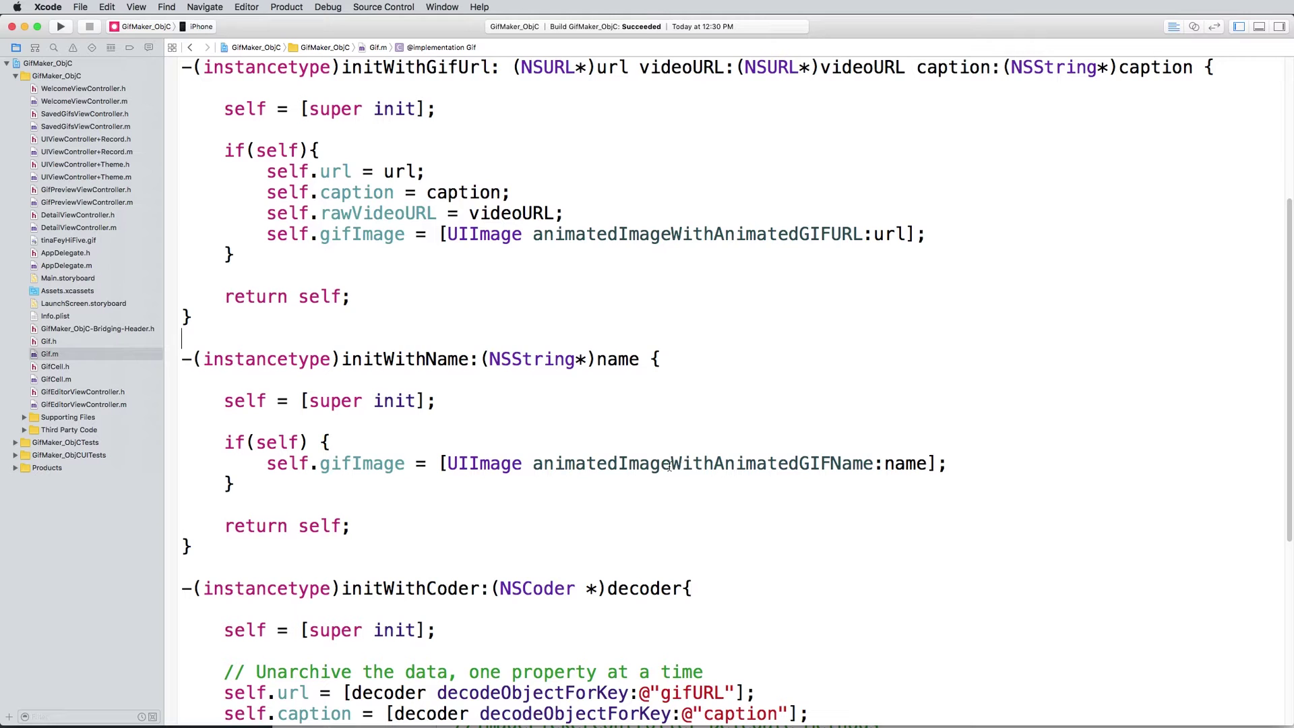
mouse_move(671, 464)
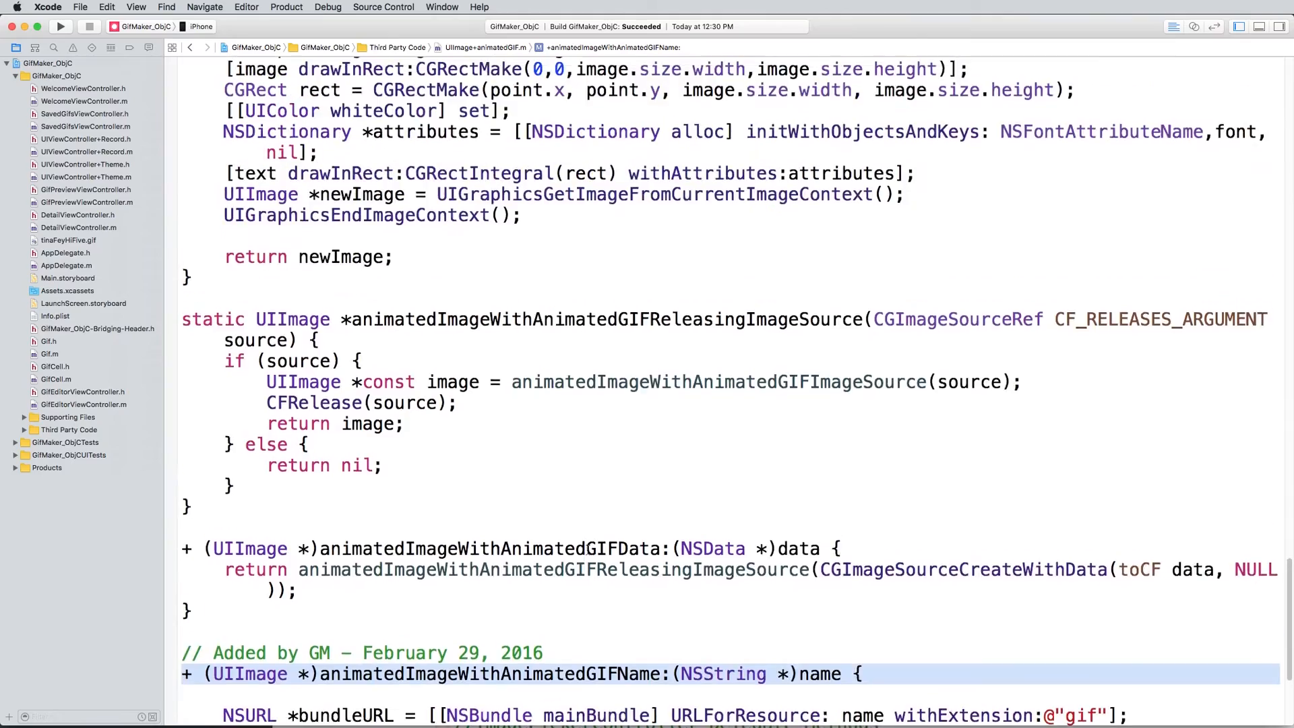
scroll("down", 3)
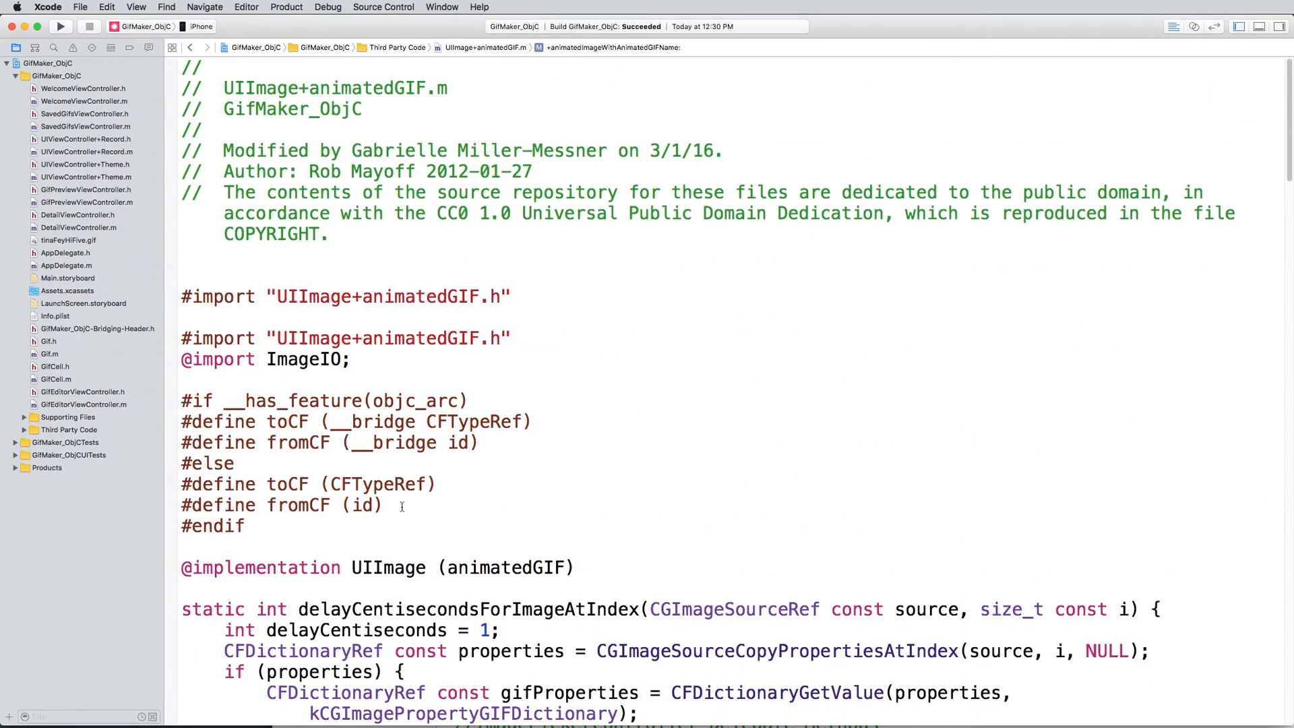
mouse_move(680, 279)
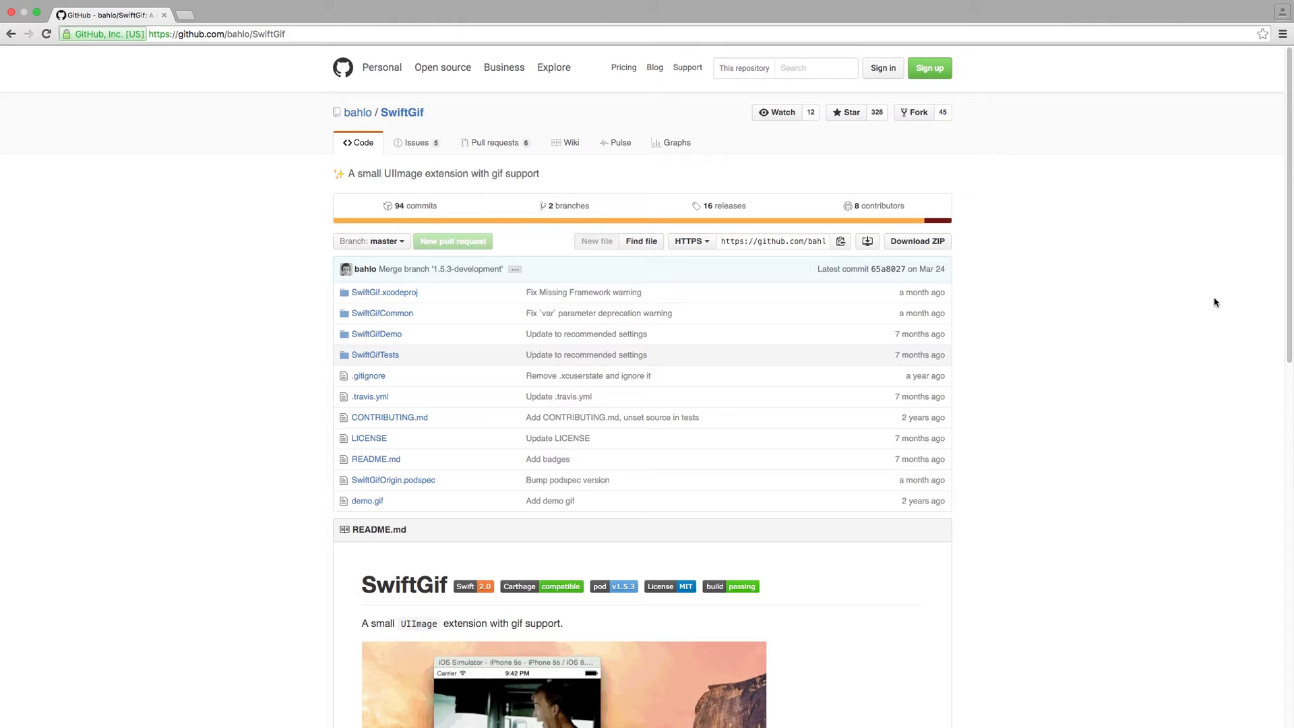
mouse_move(1139, 197)
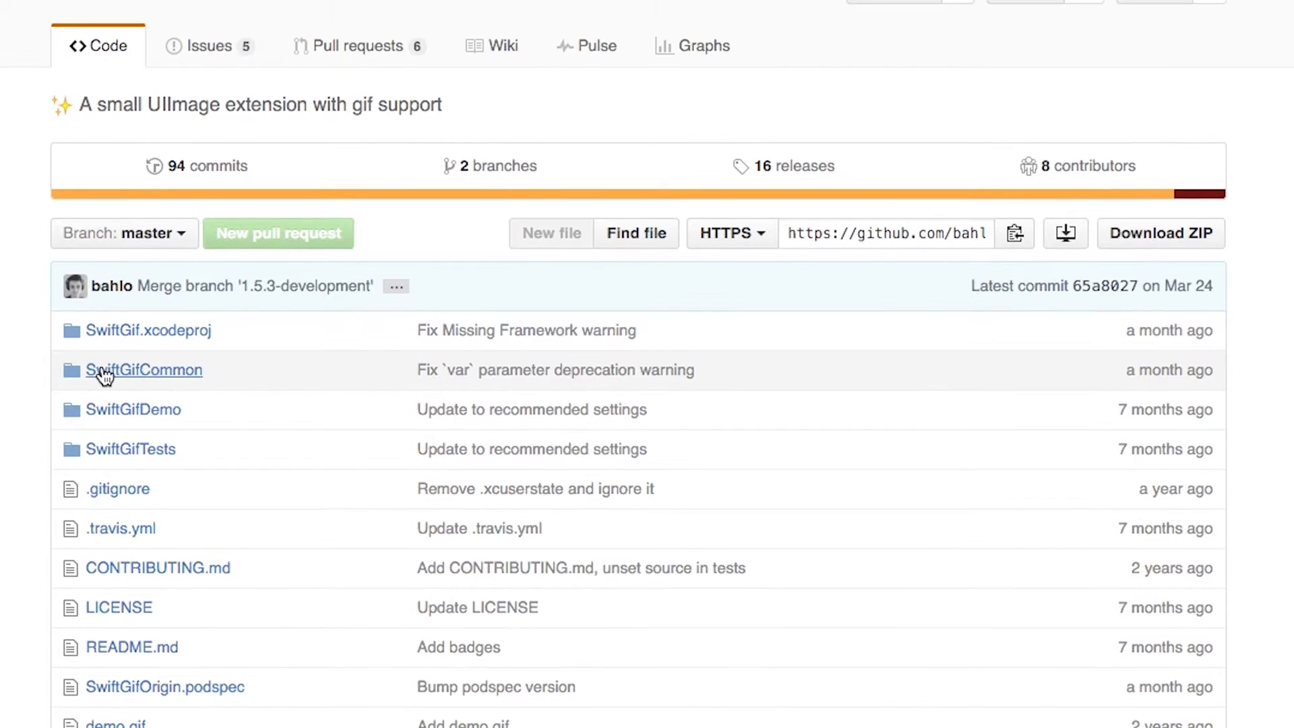
Open SwiftGifCommon/UIImage+Gif.swift in the SwiftGif GitHub repository.
left_click(143, 370)
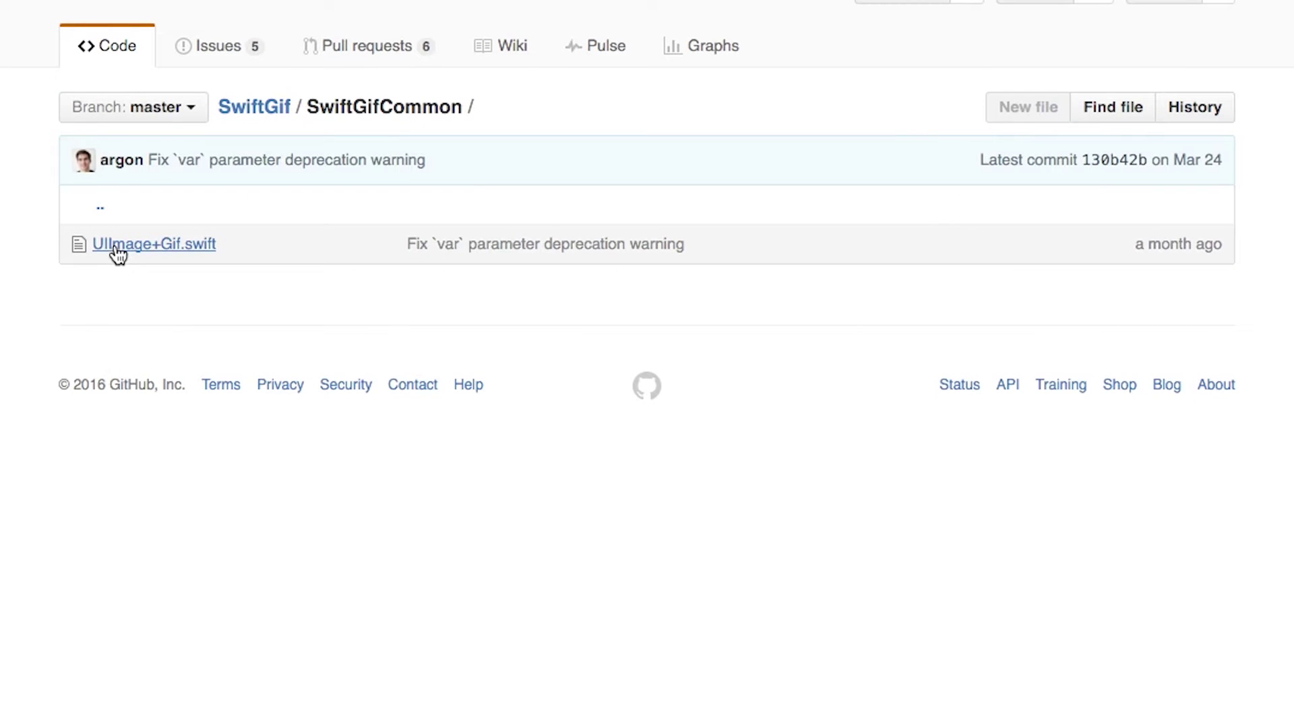
left_click(153, 244)
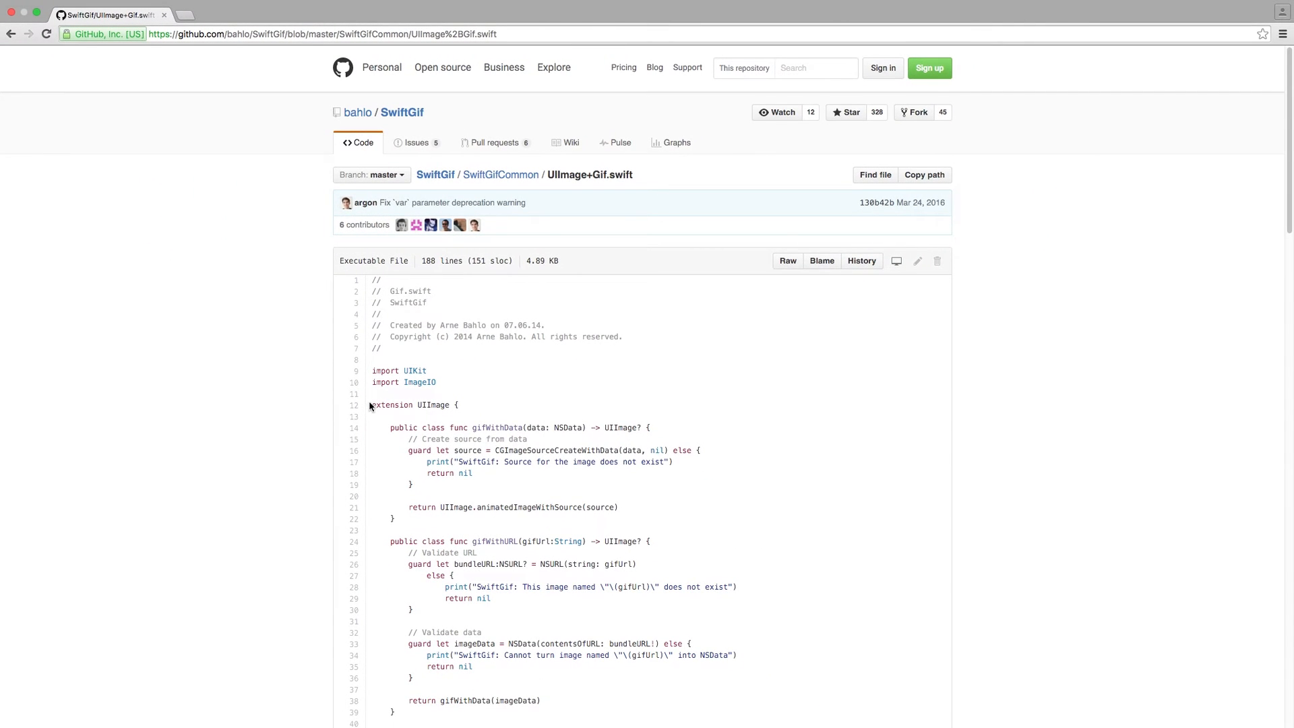
mouse_move(633, 391)
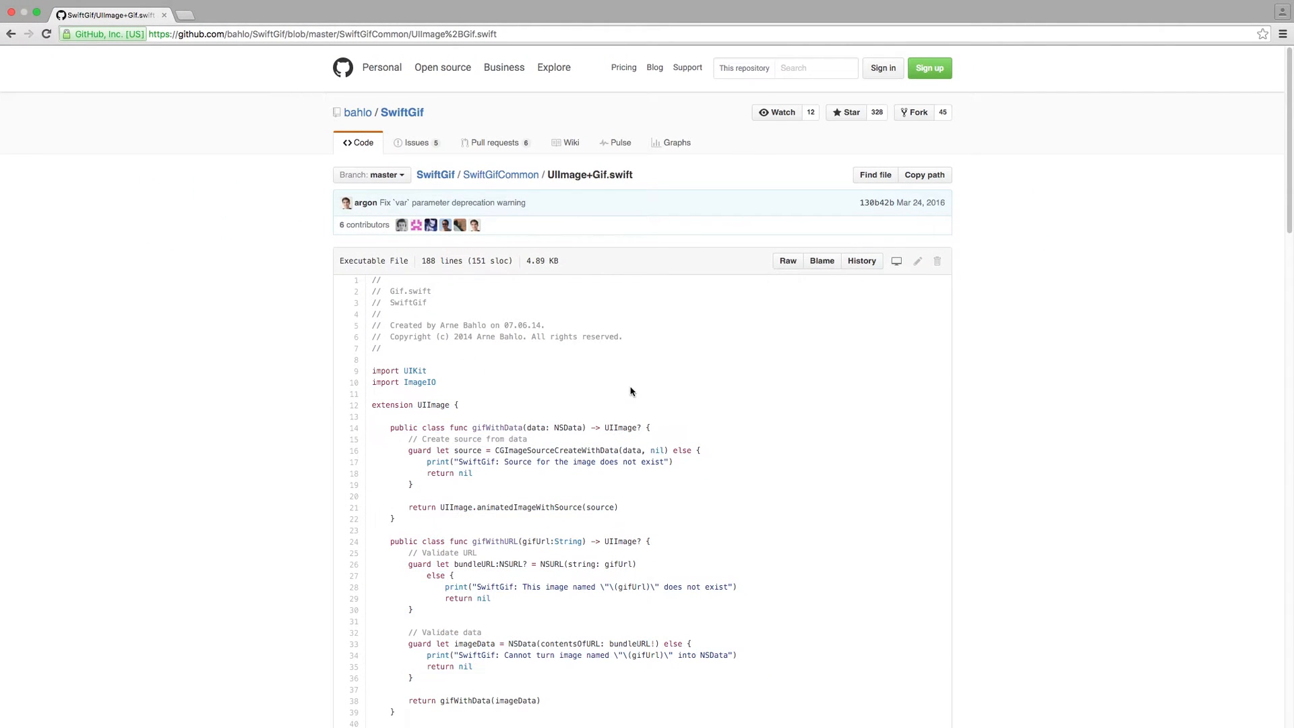
mouse_move(718, 328)
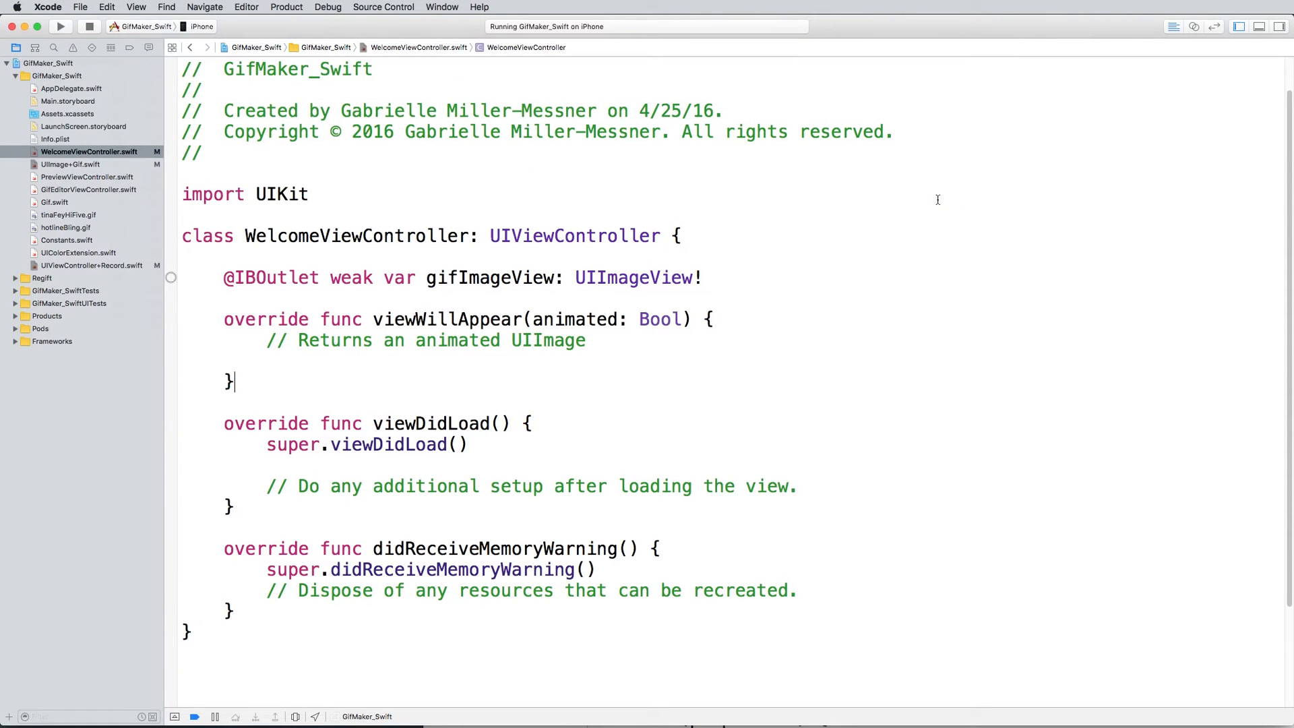
mouse_move(251, 277)
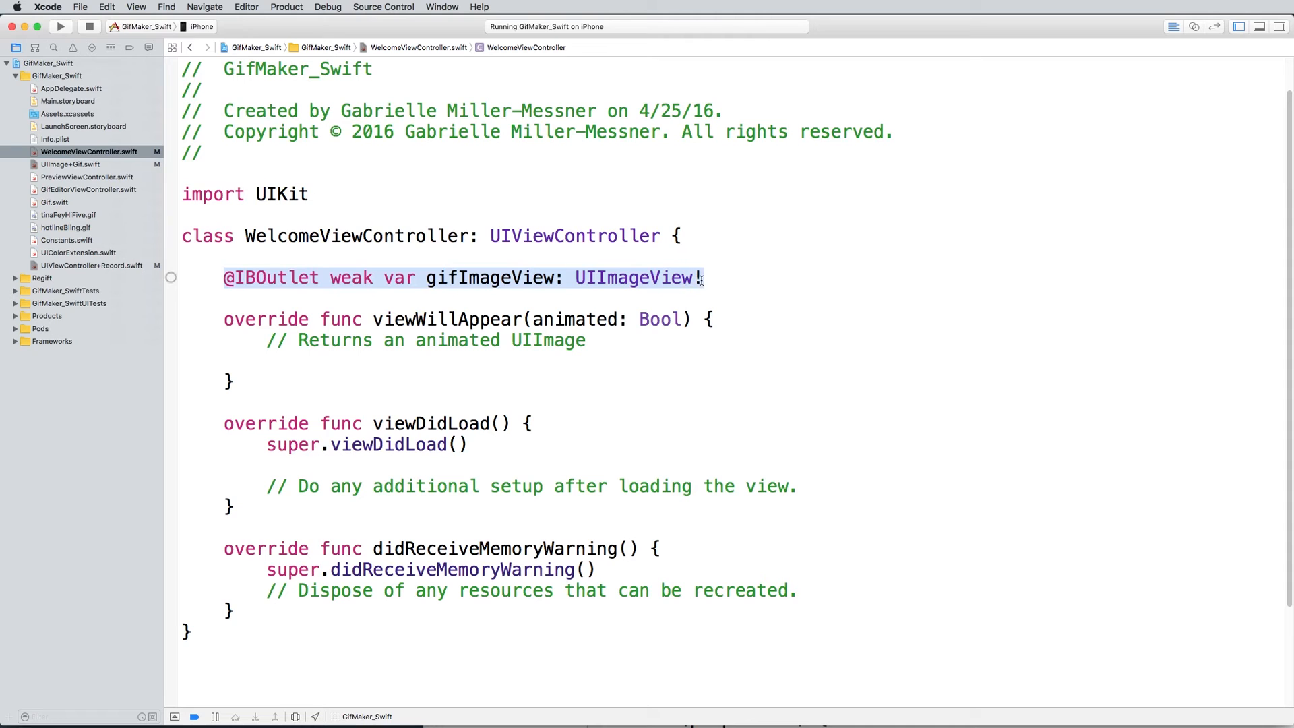
Place the cursor in viewWillAppear's body to replace the comment with a proofOfConceptGif constant.
left_click(58, 100)
type("let proofOfConceptGif")
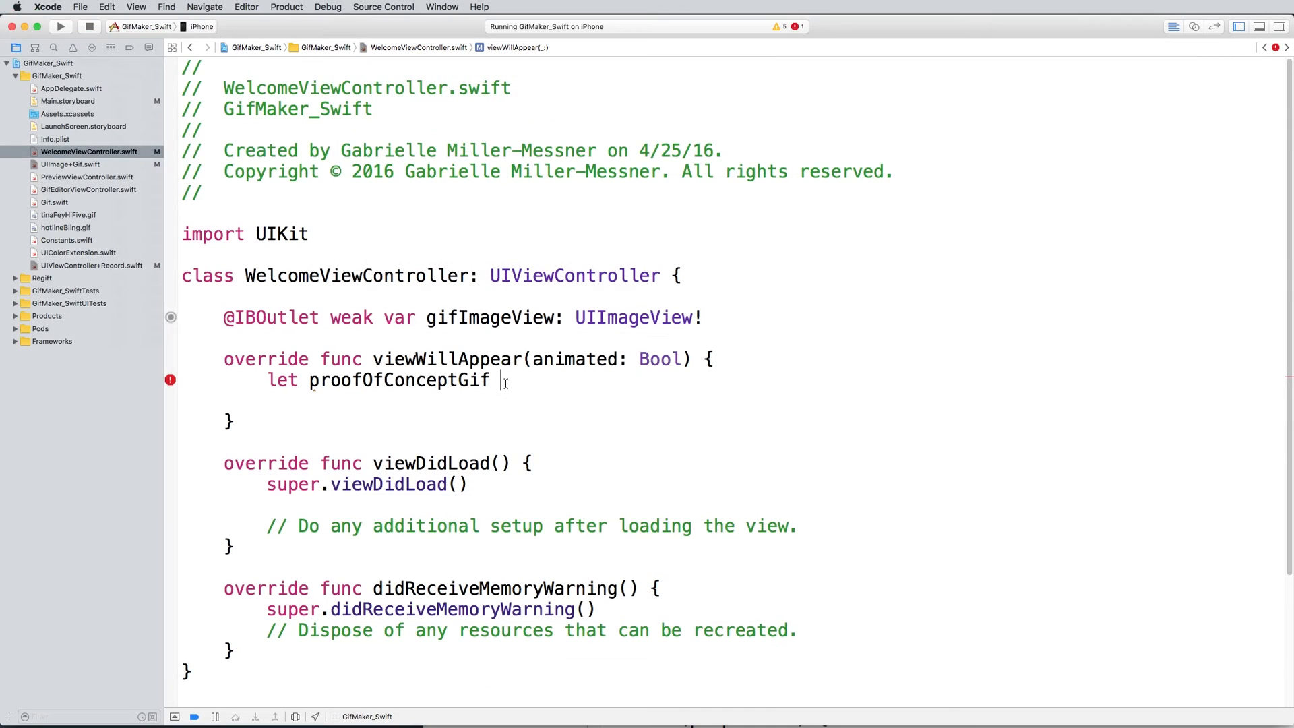
Set proofOfConceptGif = UIImage.gifWithName("hotlineBling") and assign it to gifImageView.image.
type("=")
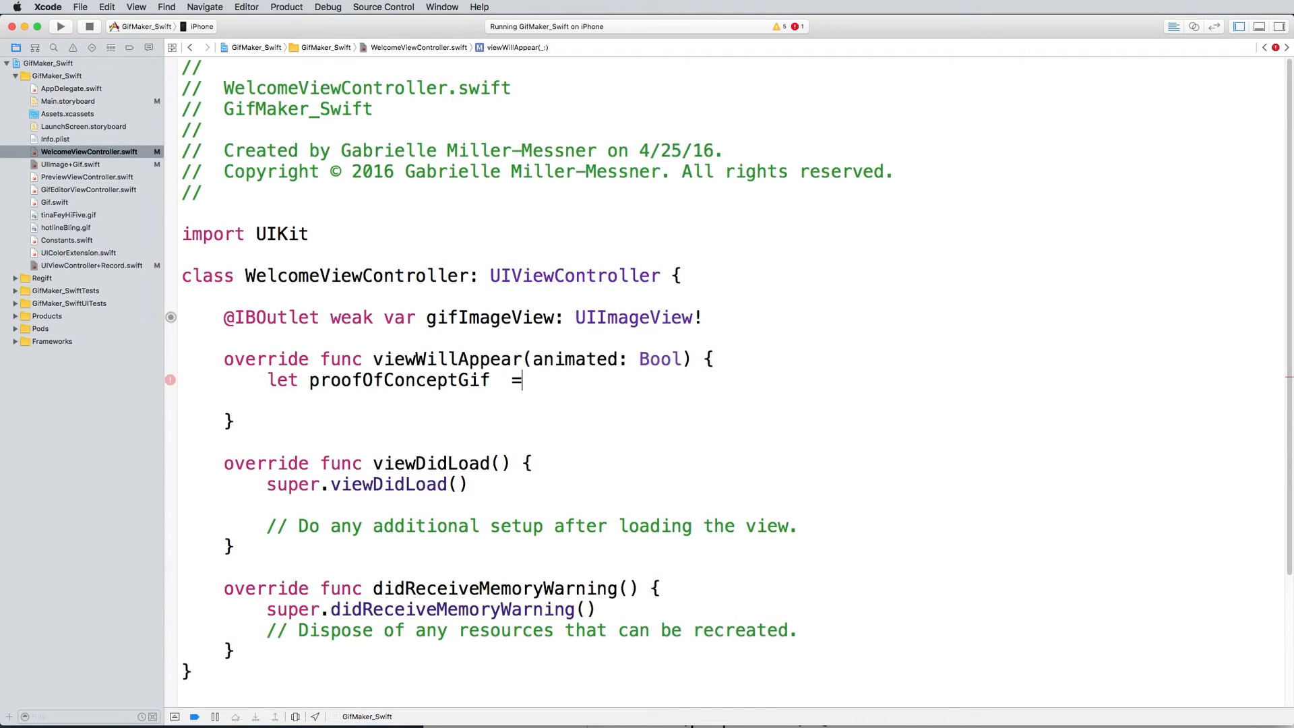
type("UIIMa")
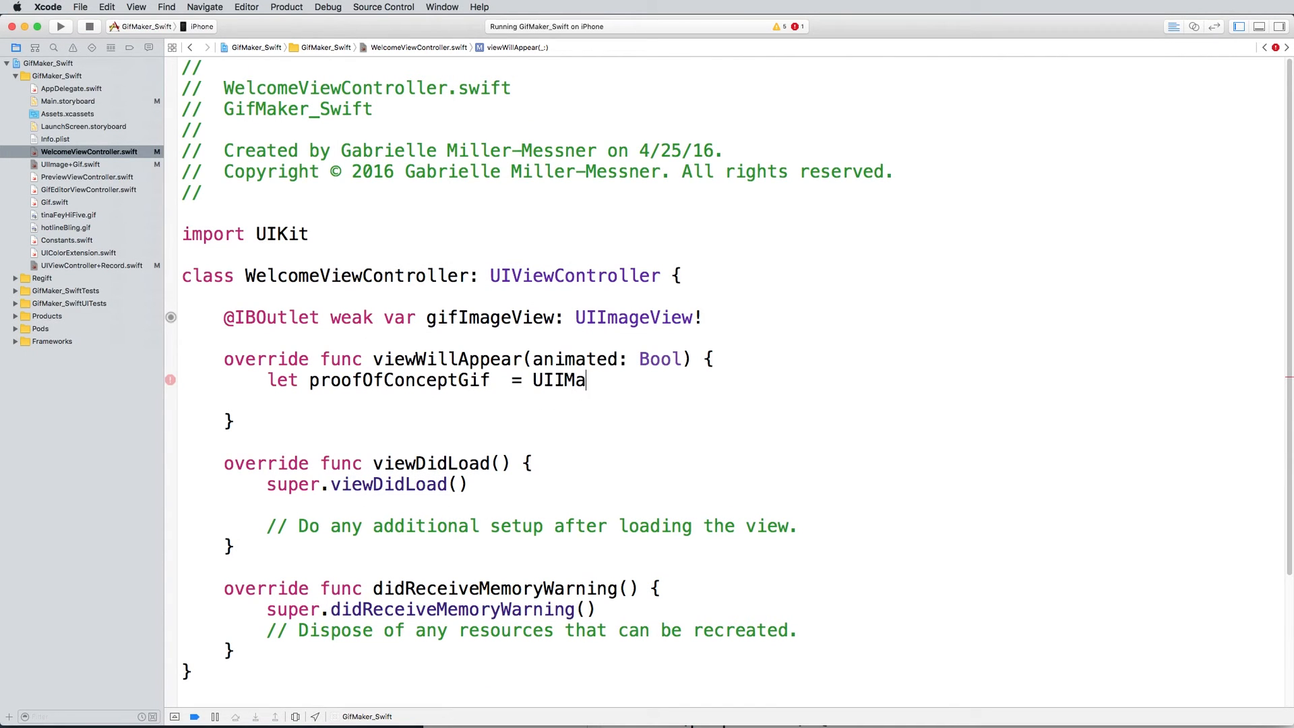
type("age.gif")
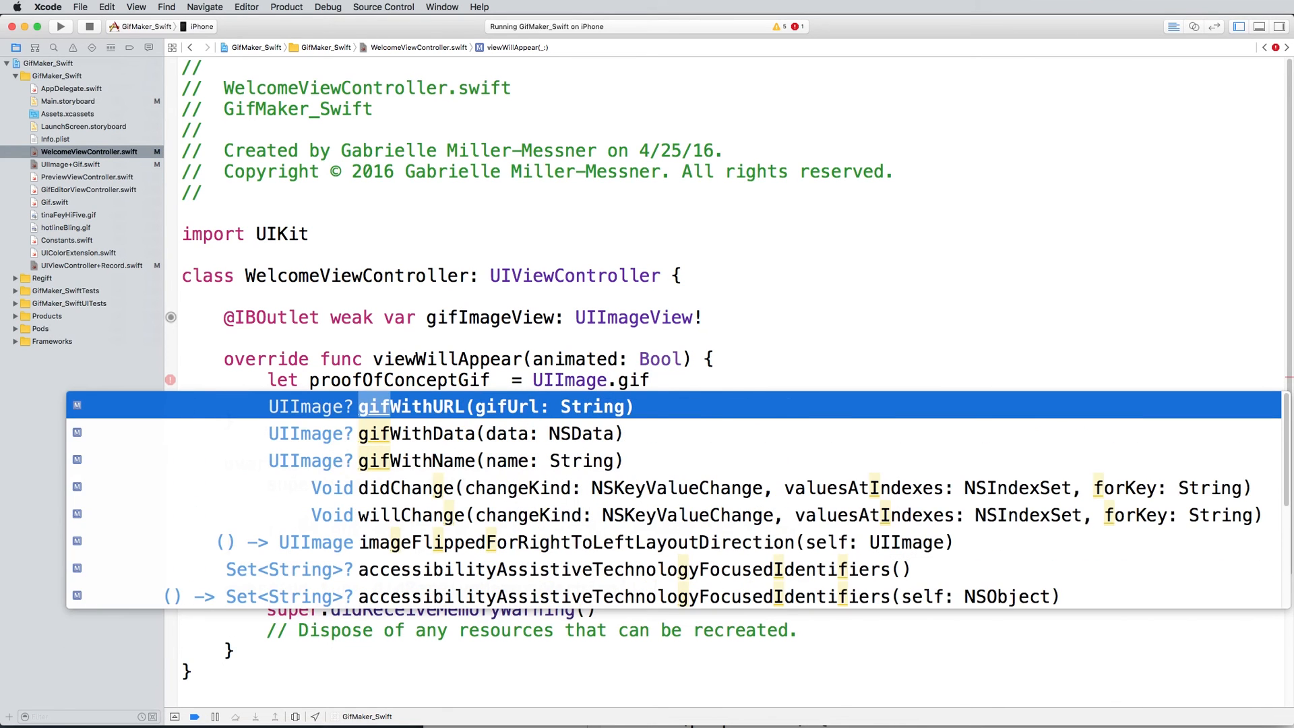
type("WithName(name: String")
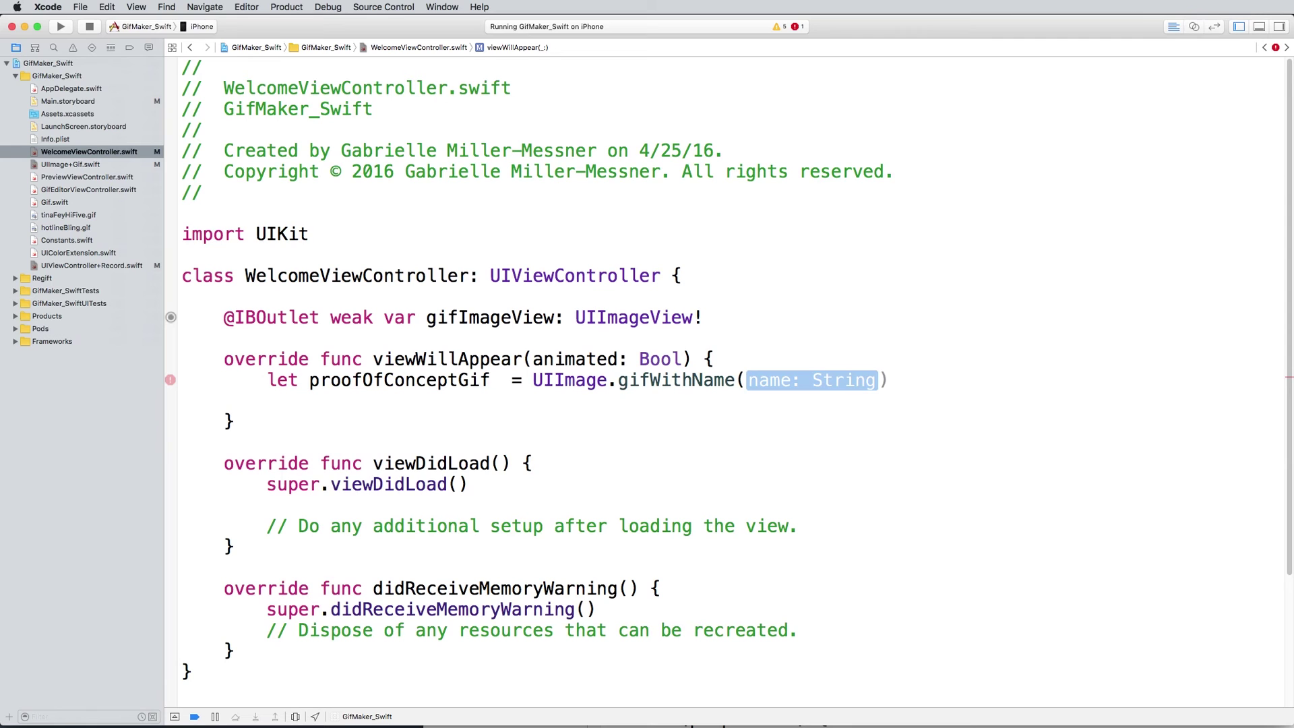
type("\"hotlineBling\"")
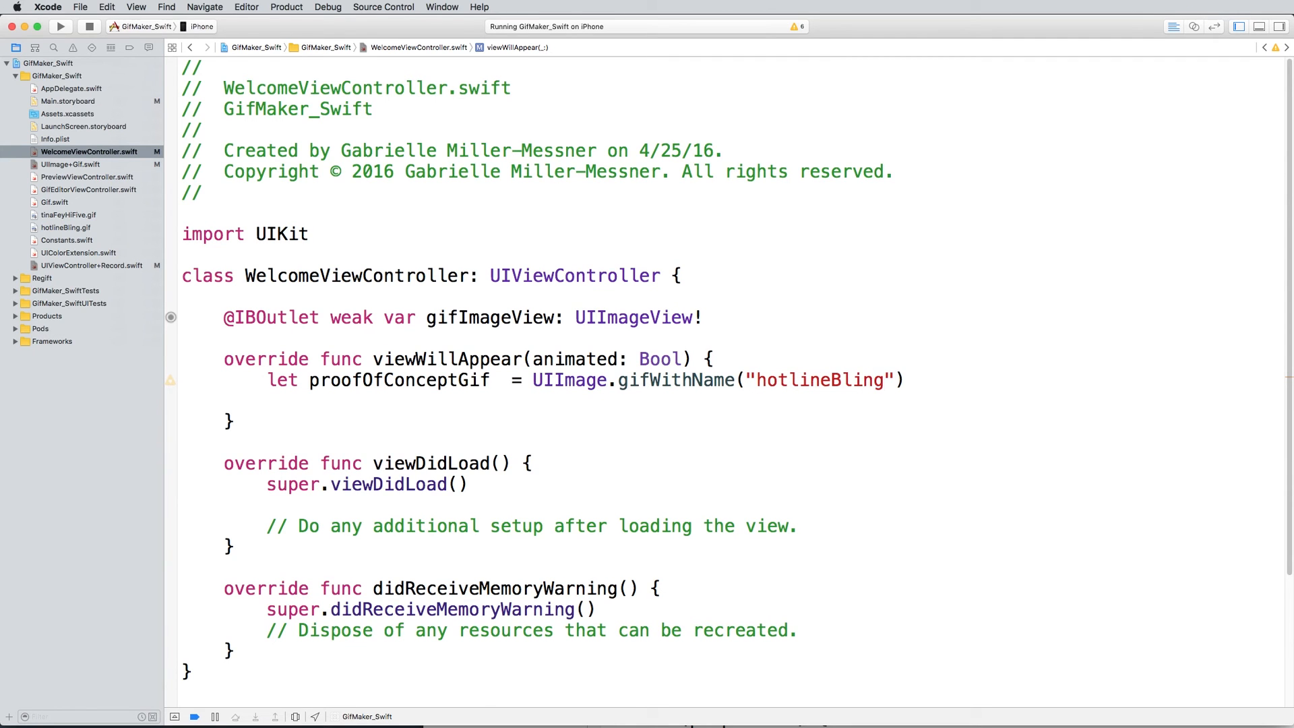
type("gifIM")
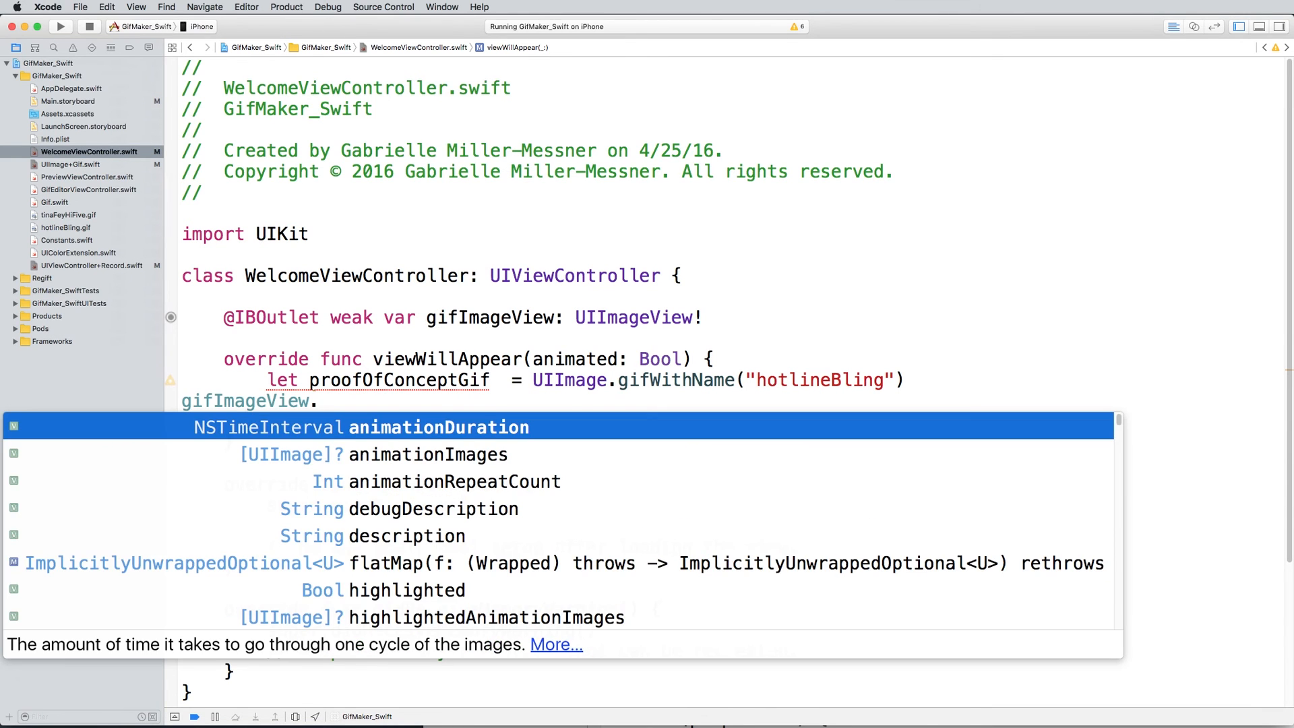
type("image = proofOfConceptGif")
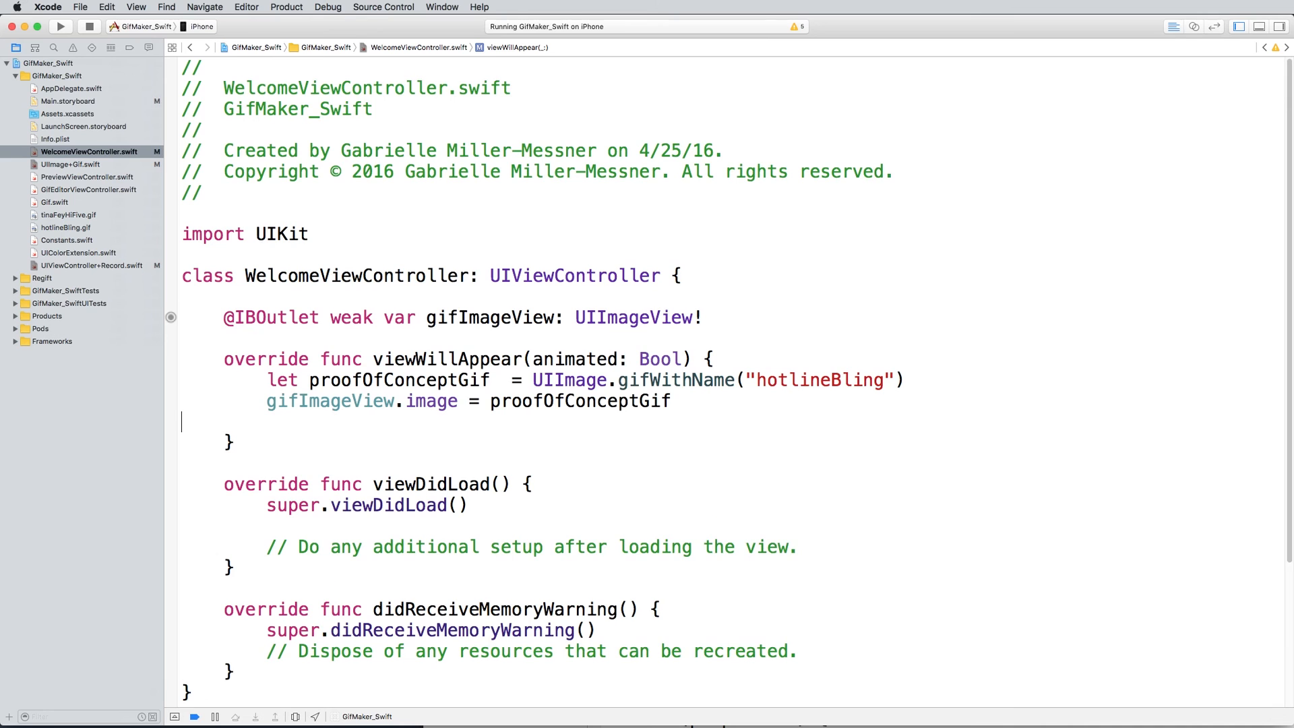